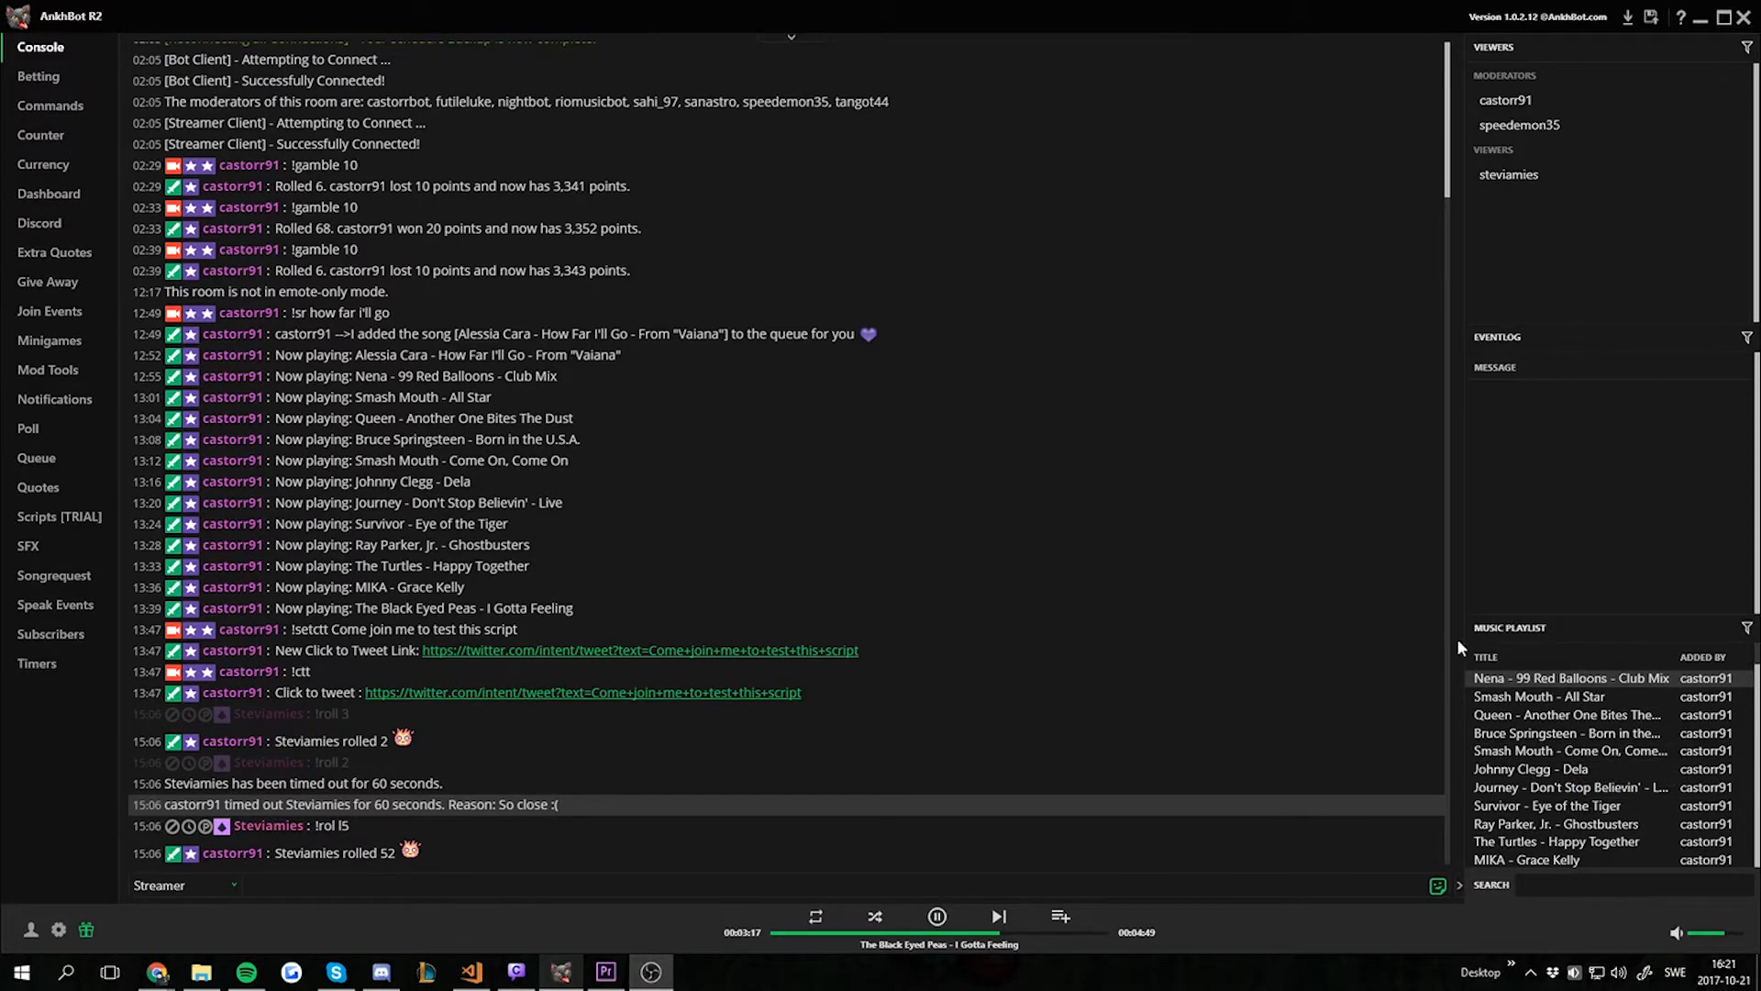
{"action": "mouse_move", "coordinate": [1501, 31]}
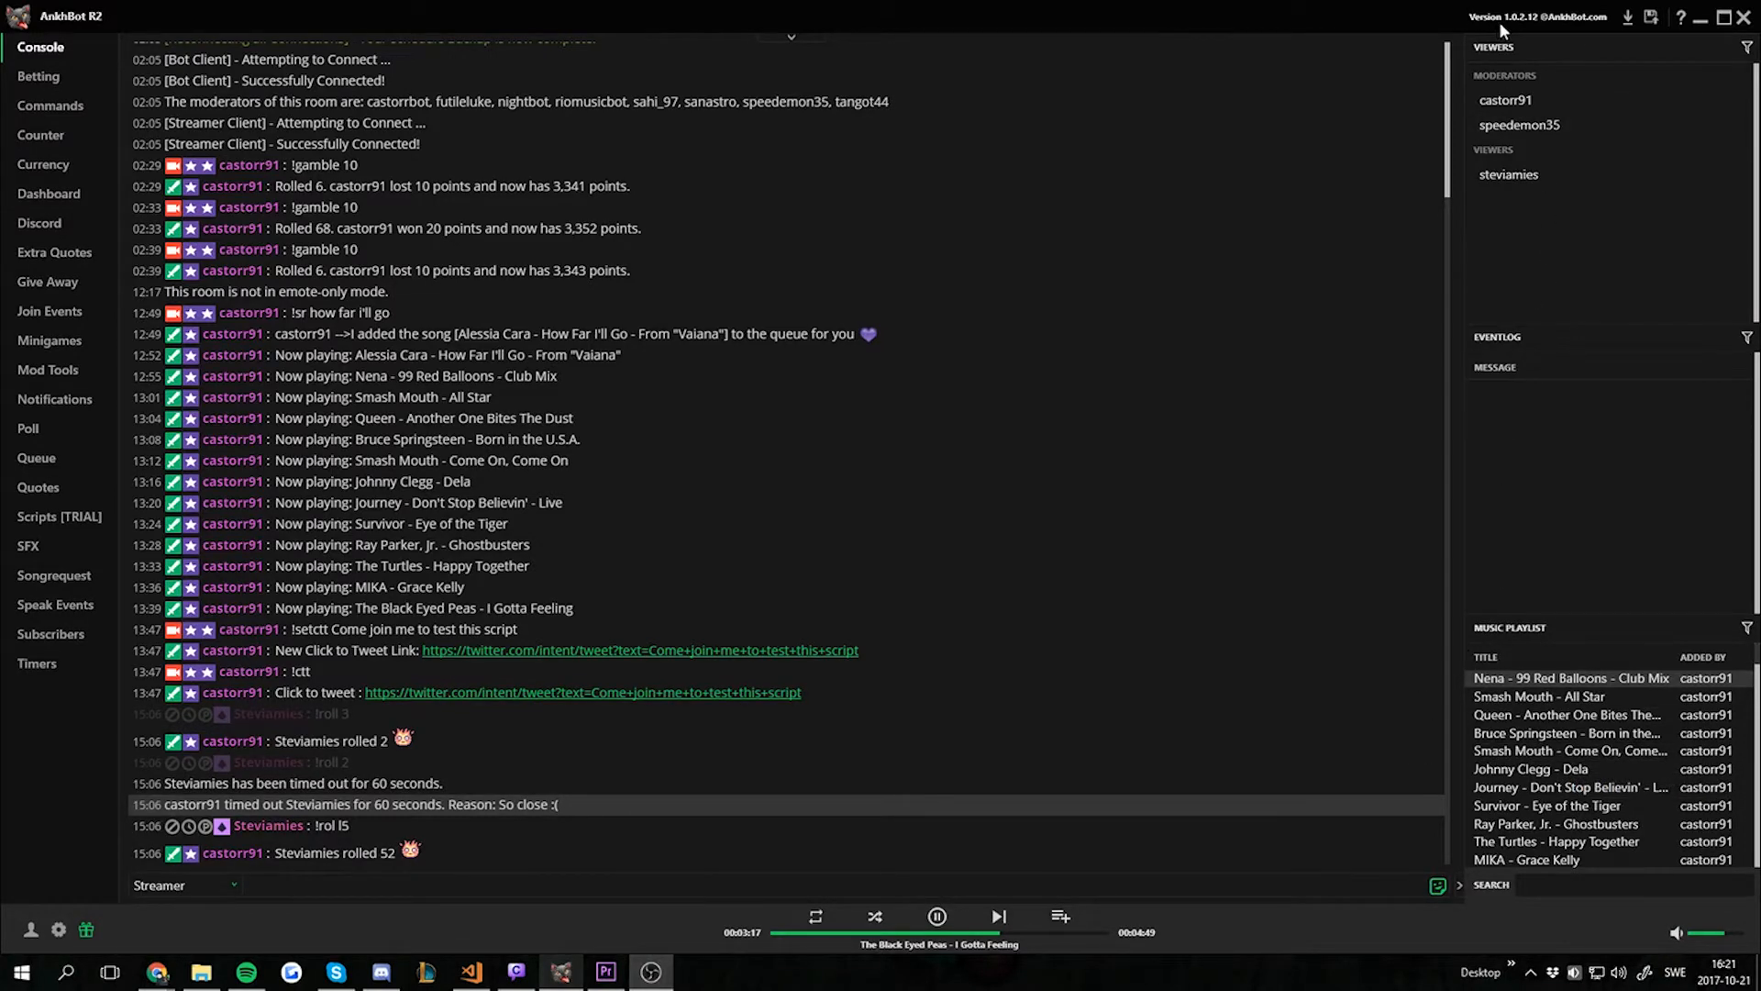
{"action": "mouse_move", "coordinate": [1543, 35]}
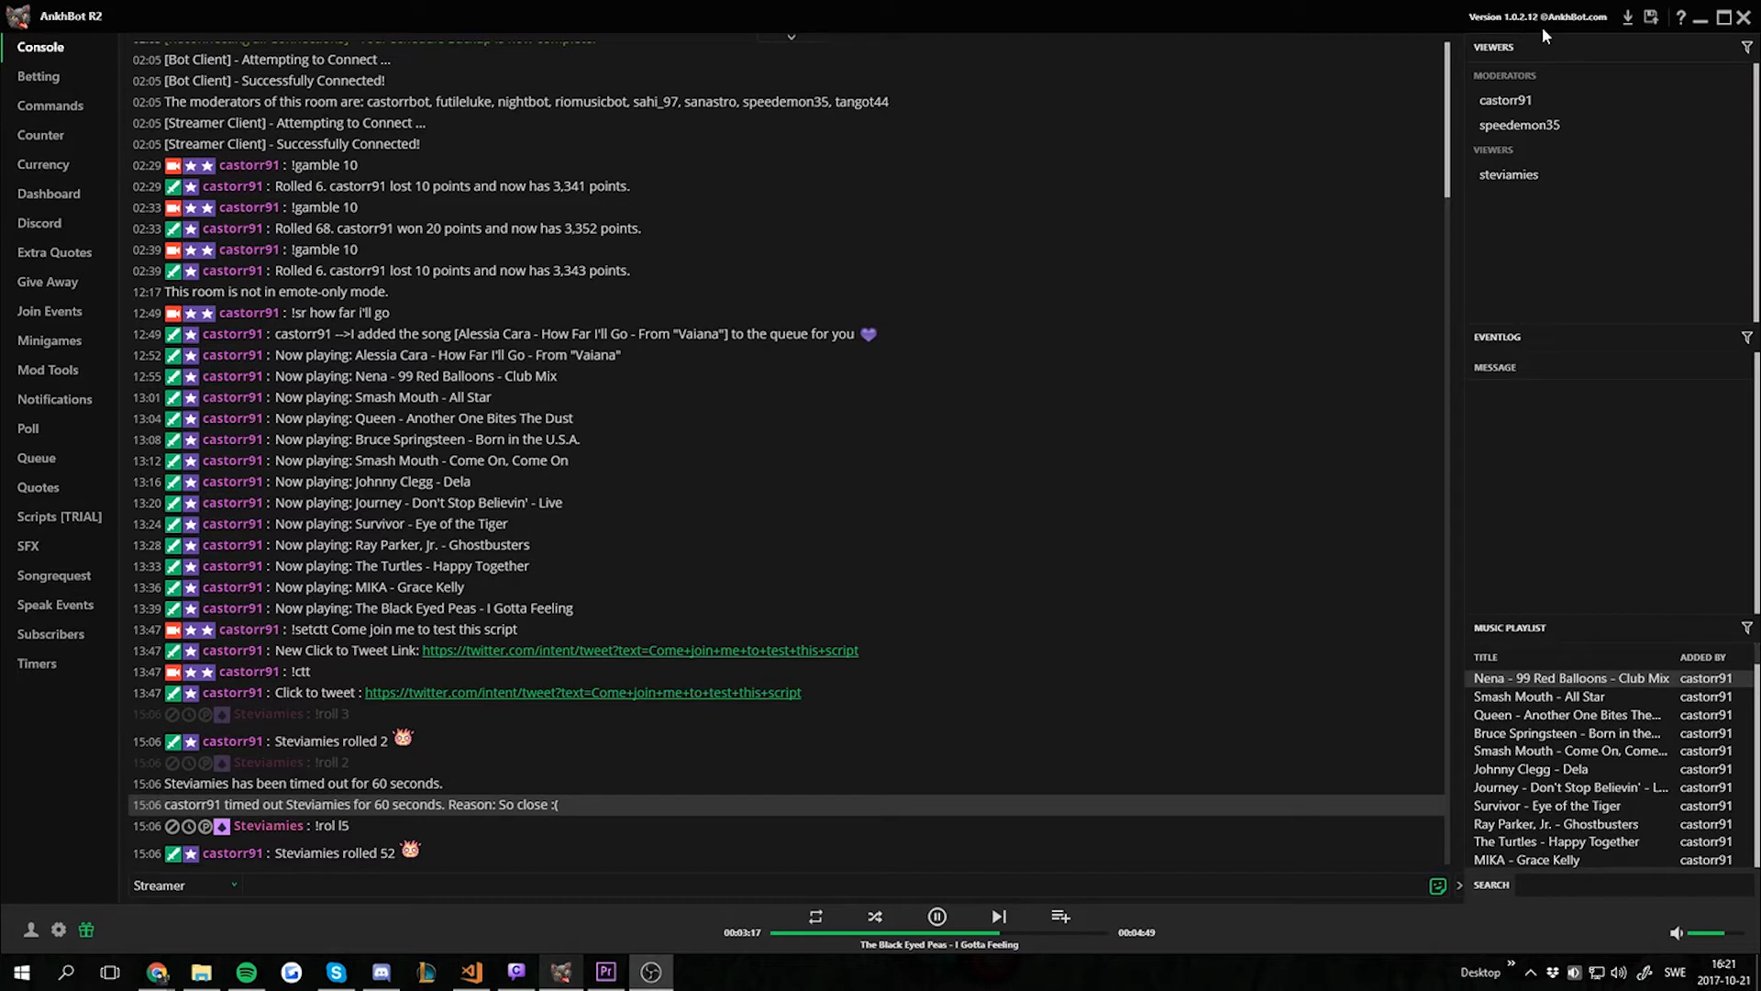
{"action": "mouse_move", "coordinate": [1543, 35]}
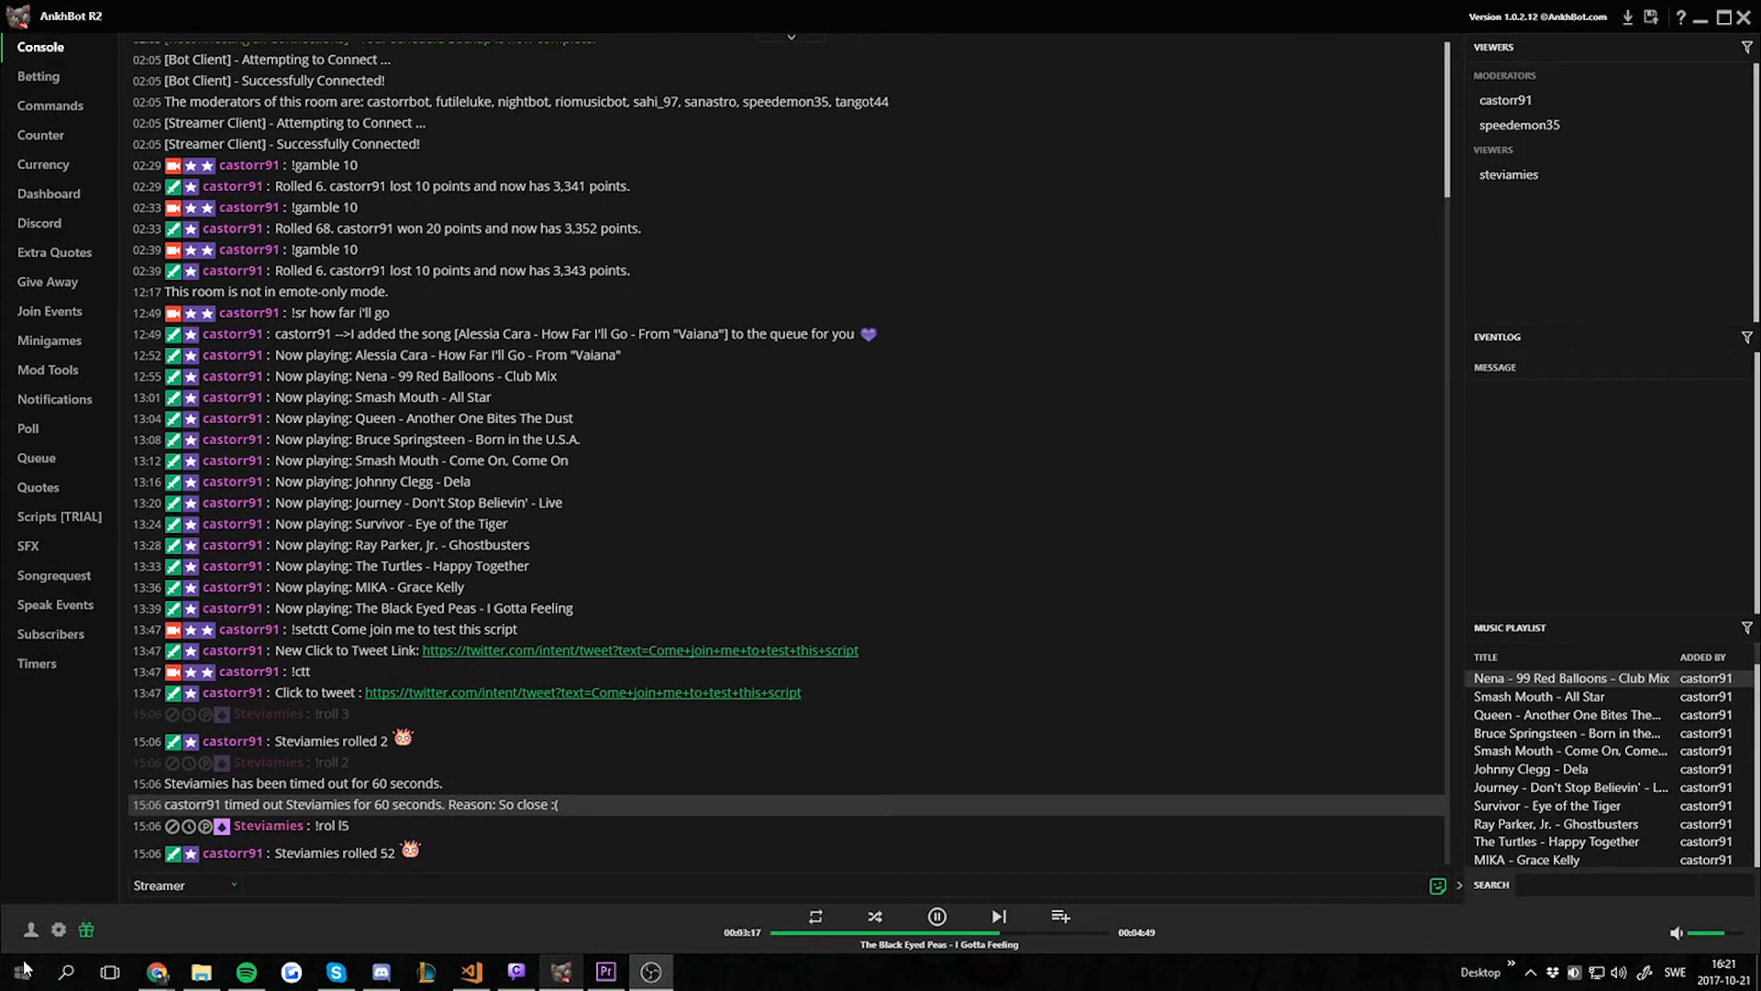
{"action": "mouse_move", "coordinate": [31, 929]}
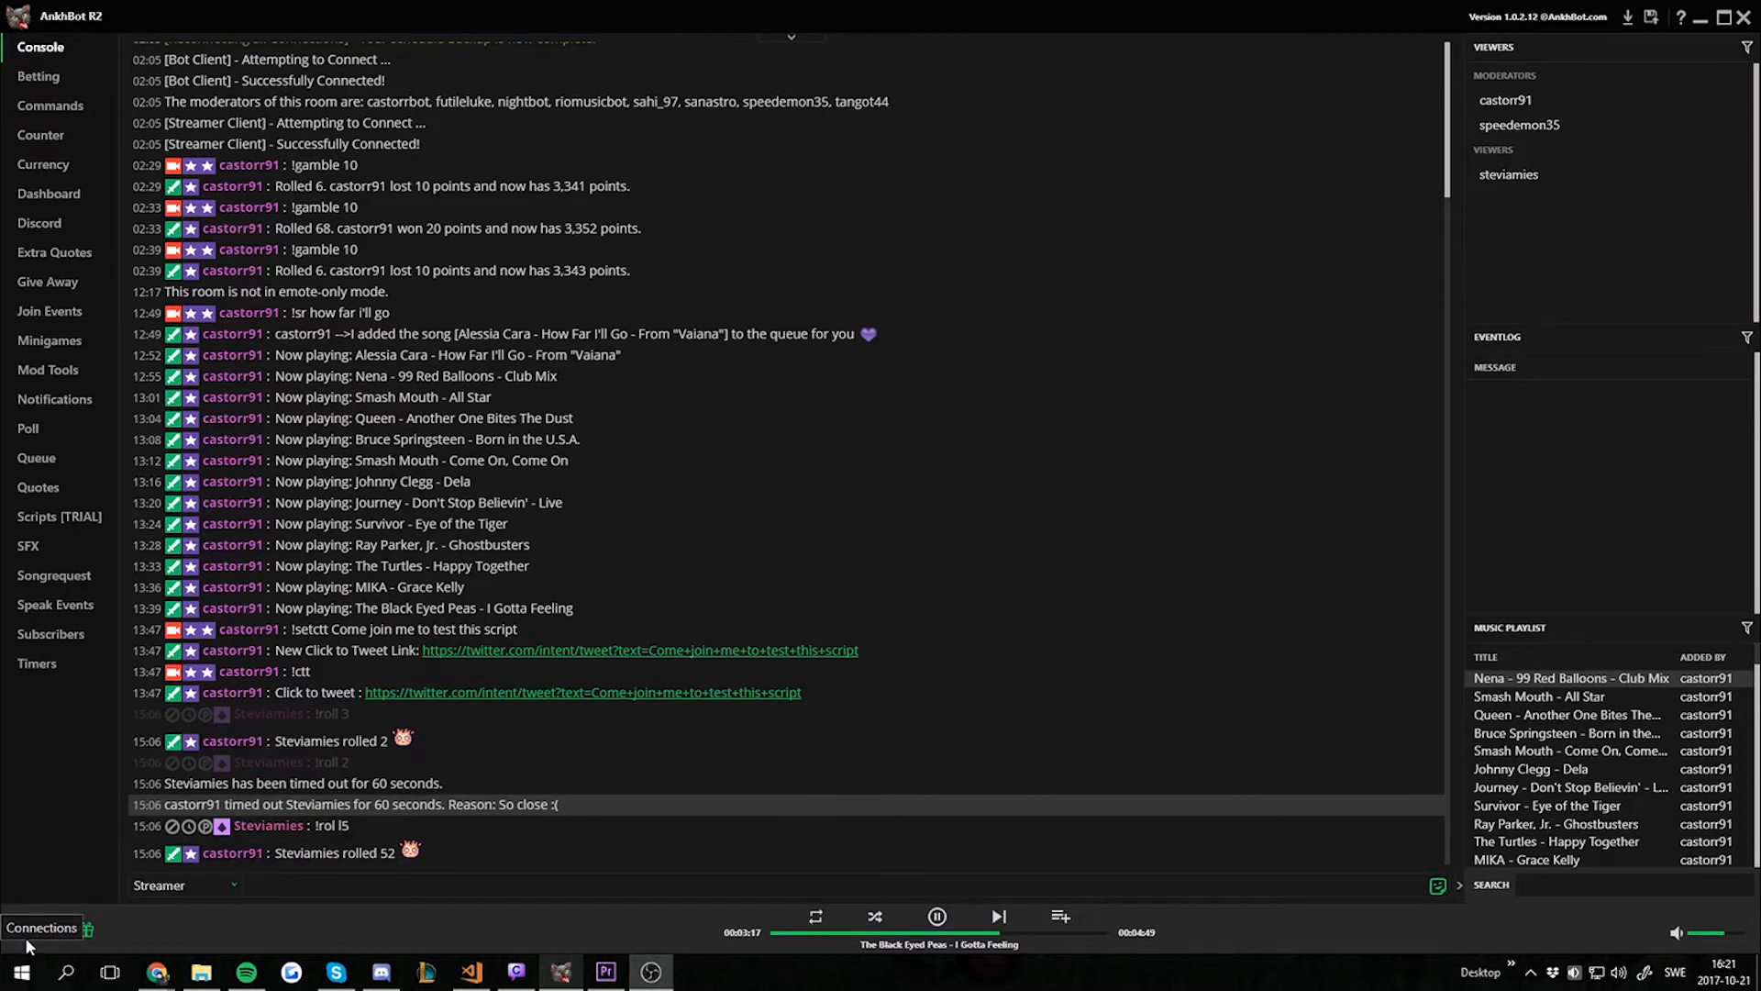
Step: From the Connections window's Cloud tab, export Currency.CSV and dismiss the 'File created' notice
{"action": "left_click", "coordinate": [41, 928]}
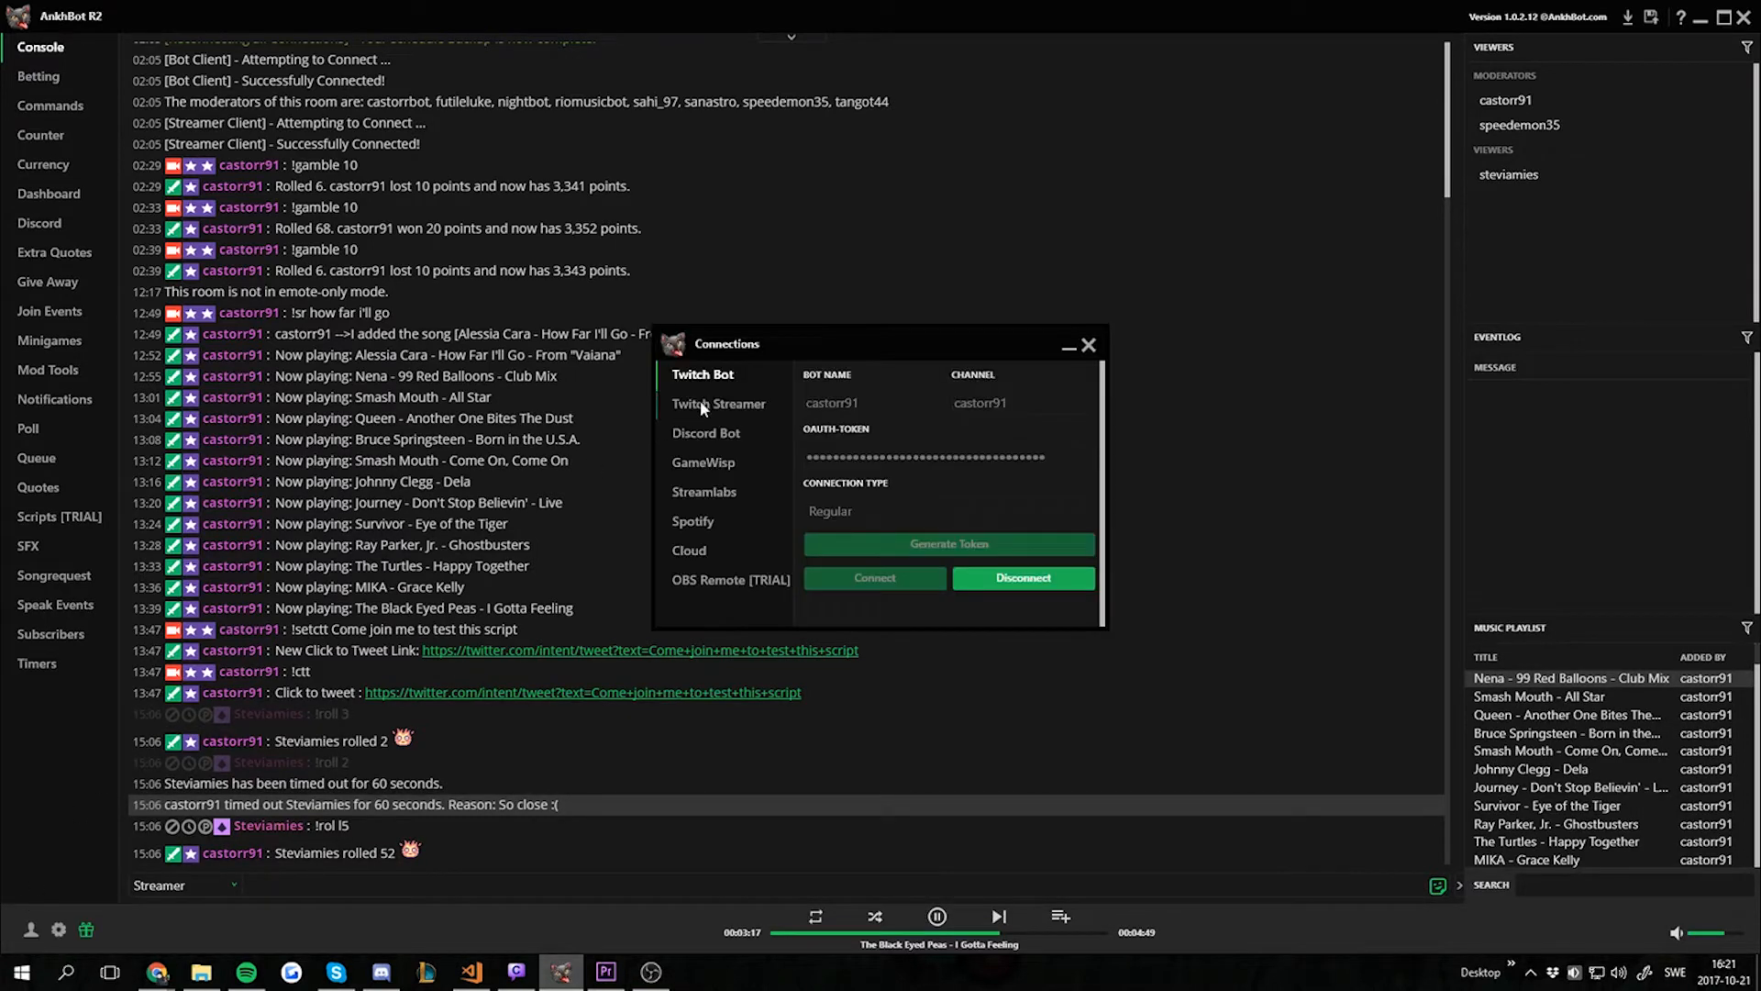
{"action": "left_click_drag", "start_coordinate": [726, 344], "coordinate": [894, 161]}
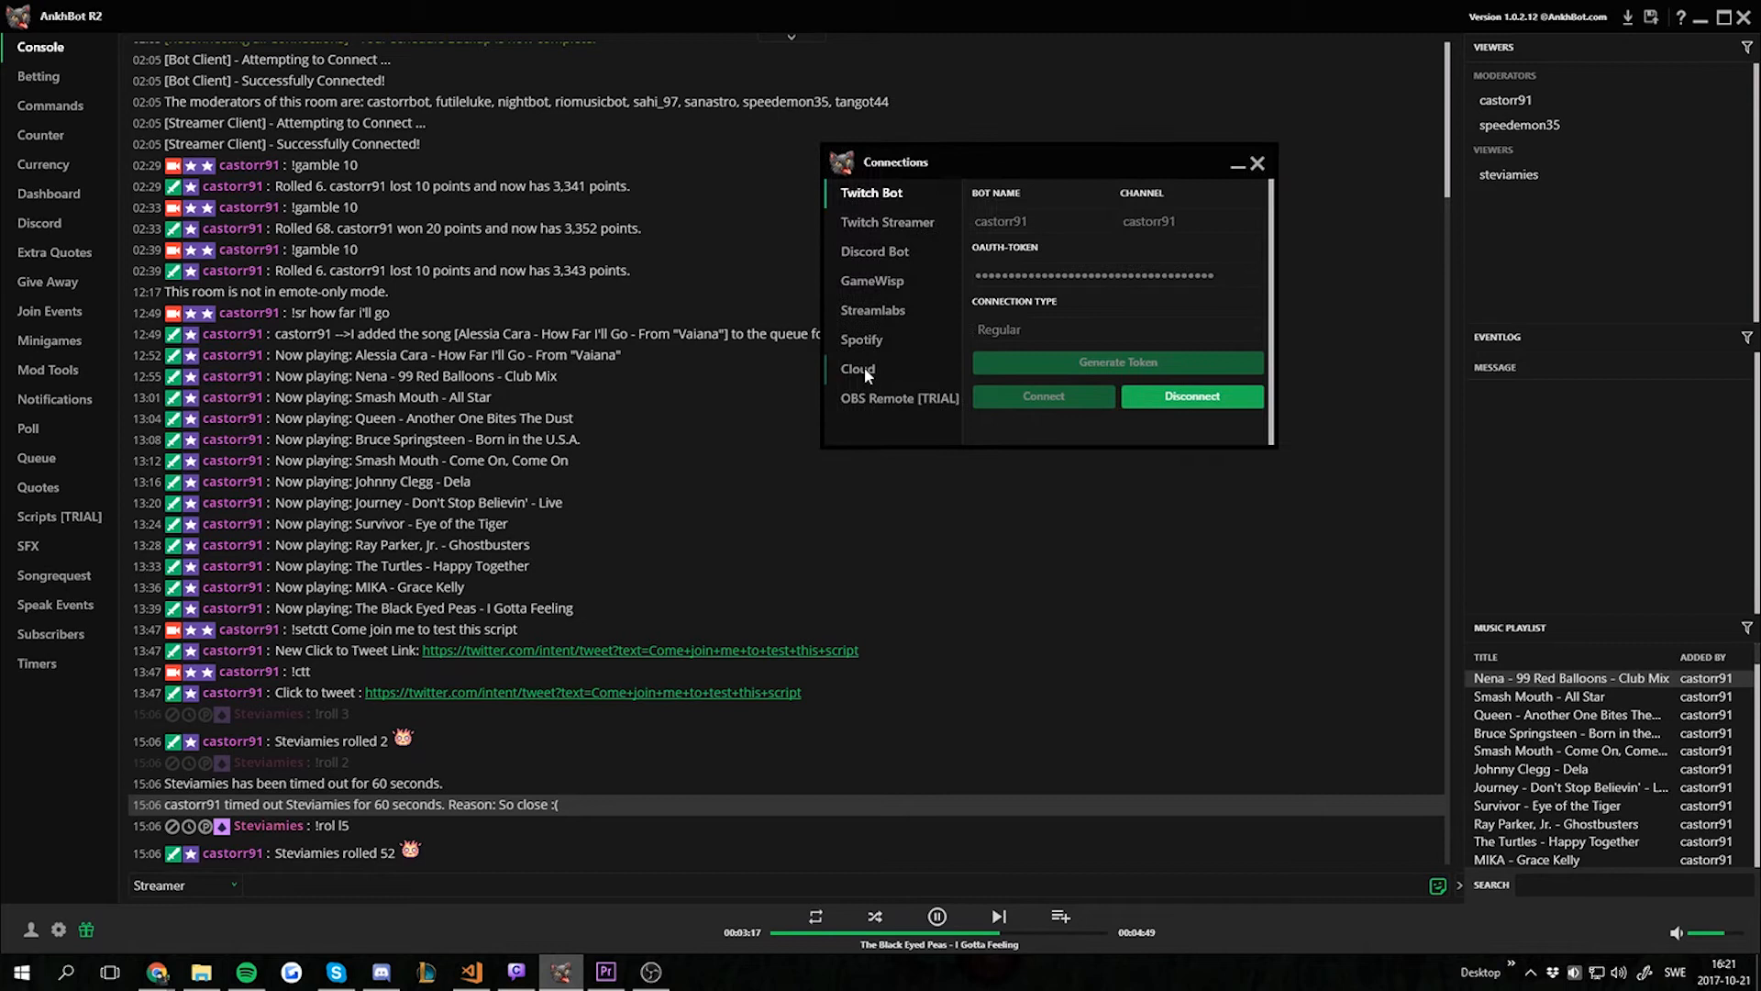
{"action": "left_click", "coordinate": [857, 368]}
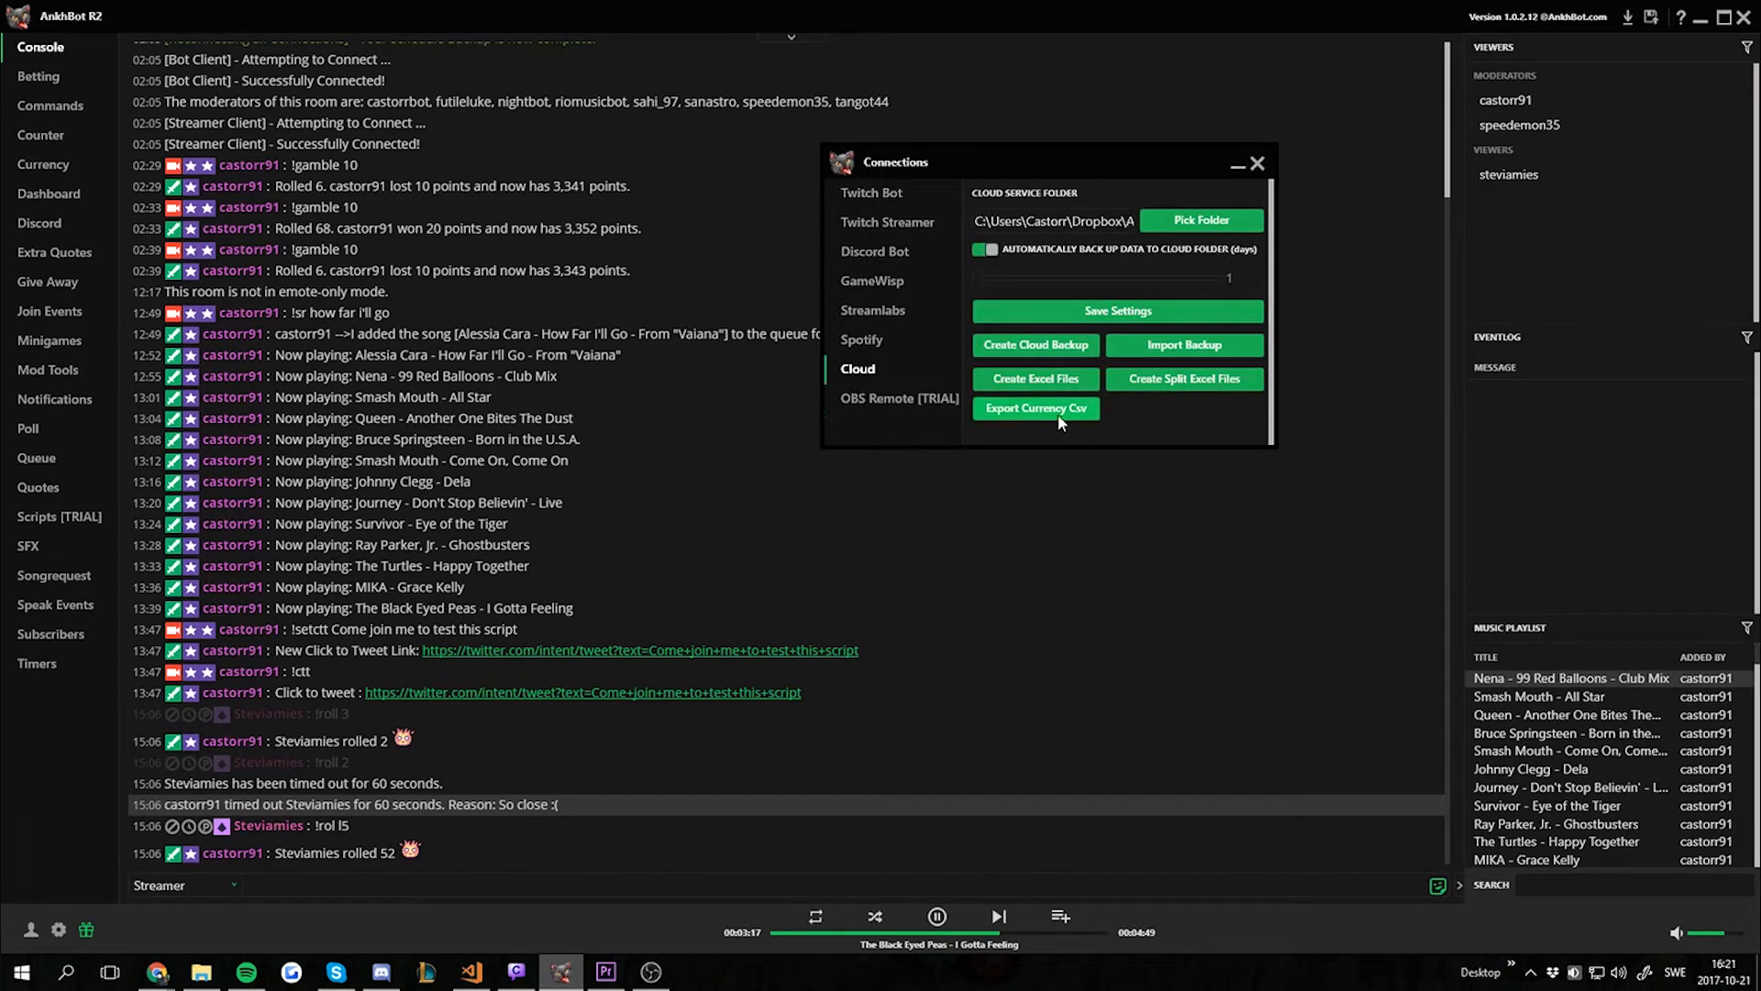
{"action": "left_click", "coordinate": [1035, 407]}
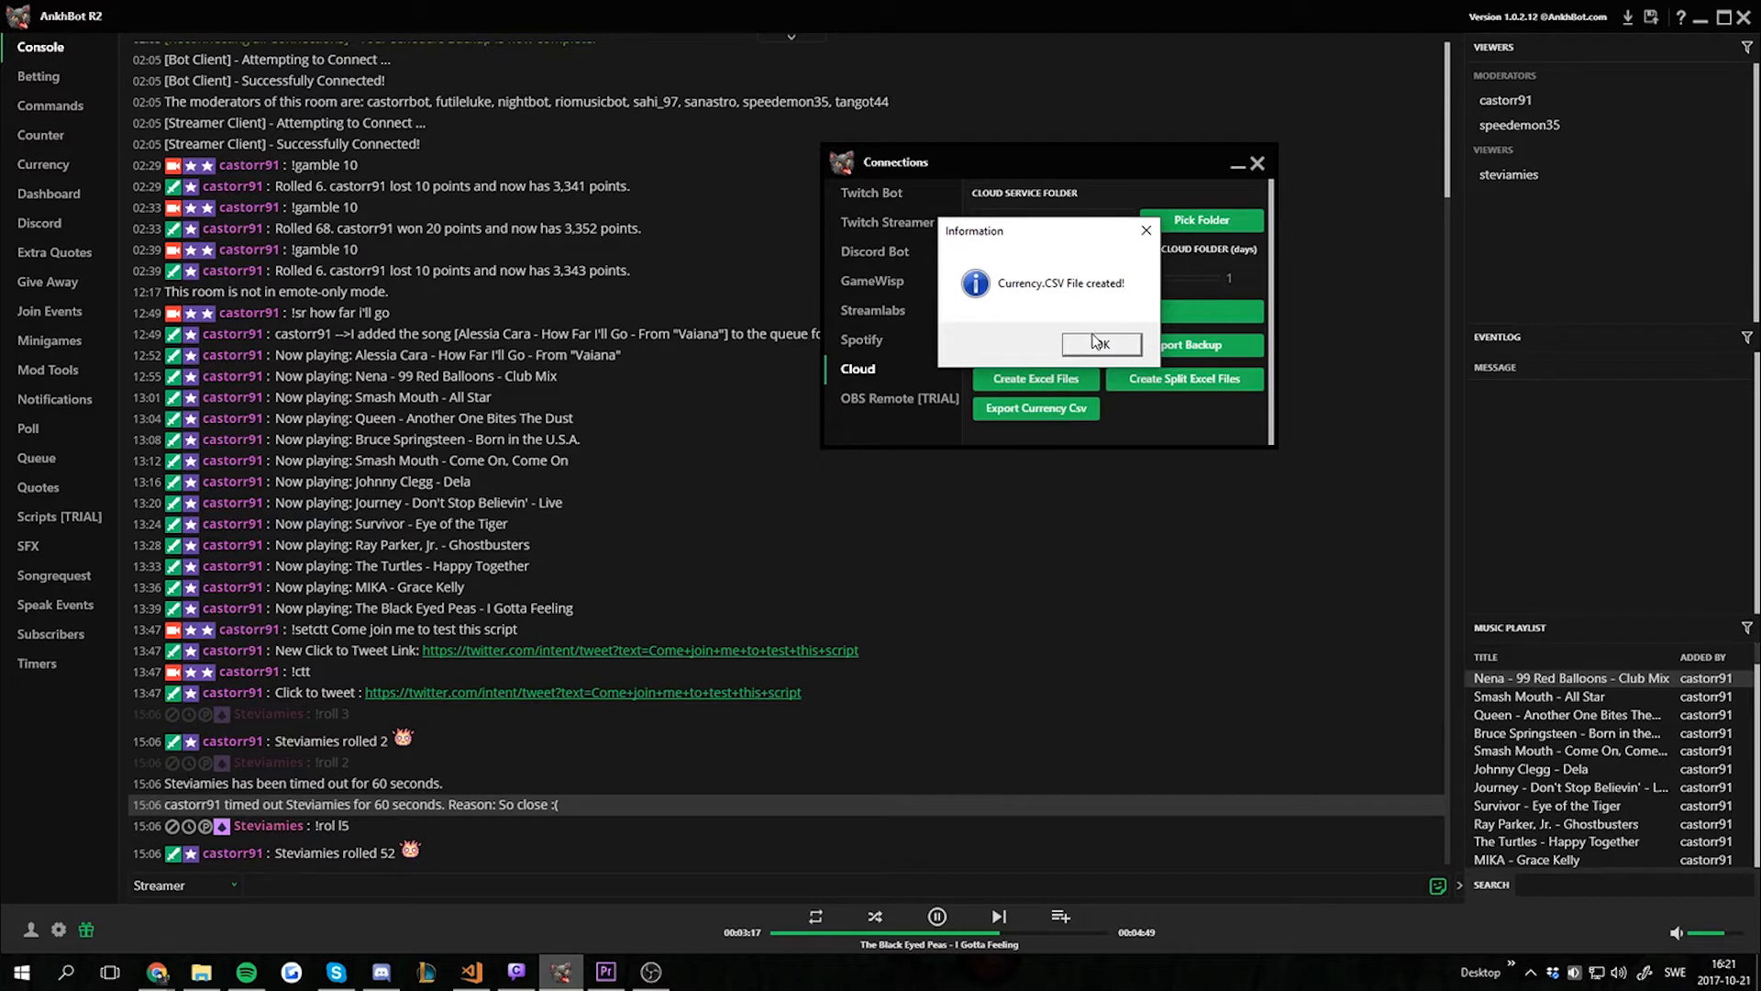
{"action": "left_click", "coordinate": [1099, 344]}
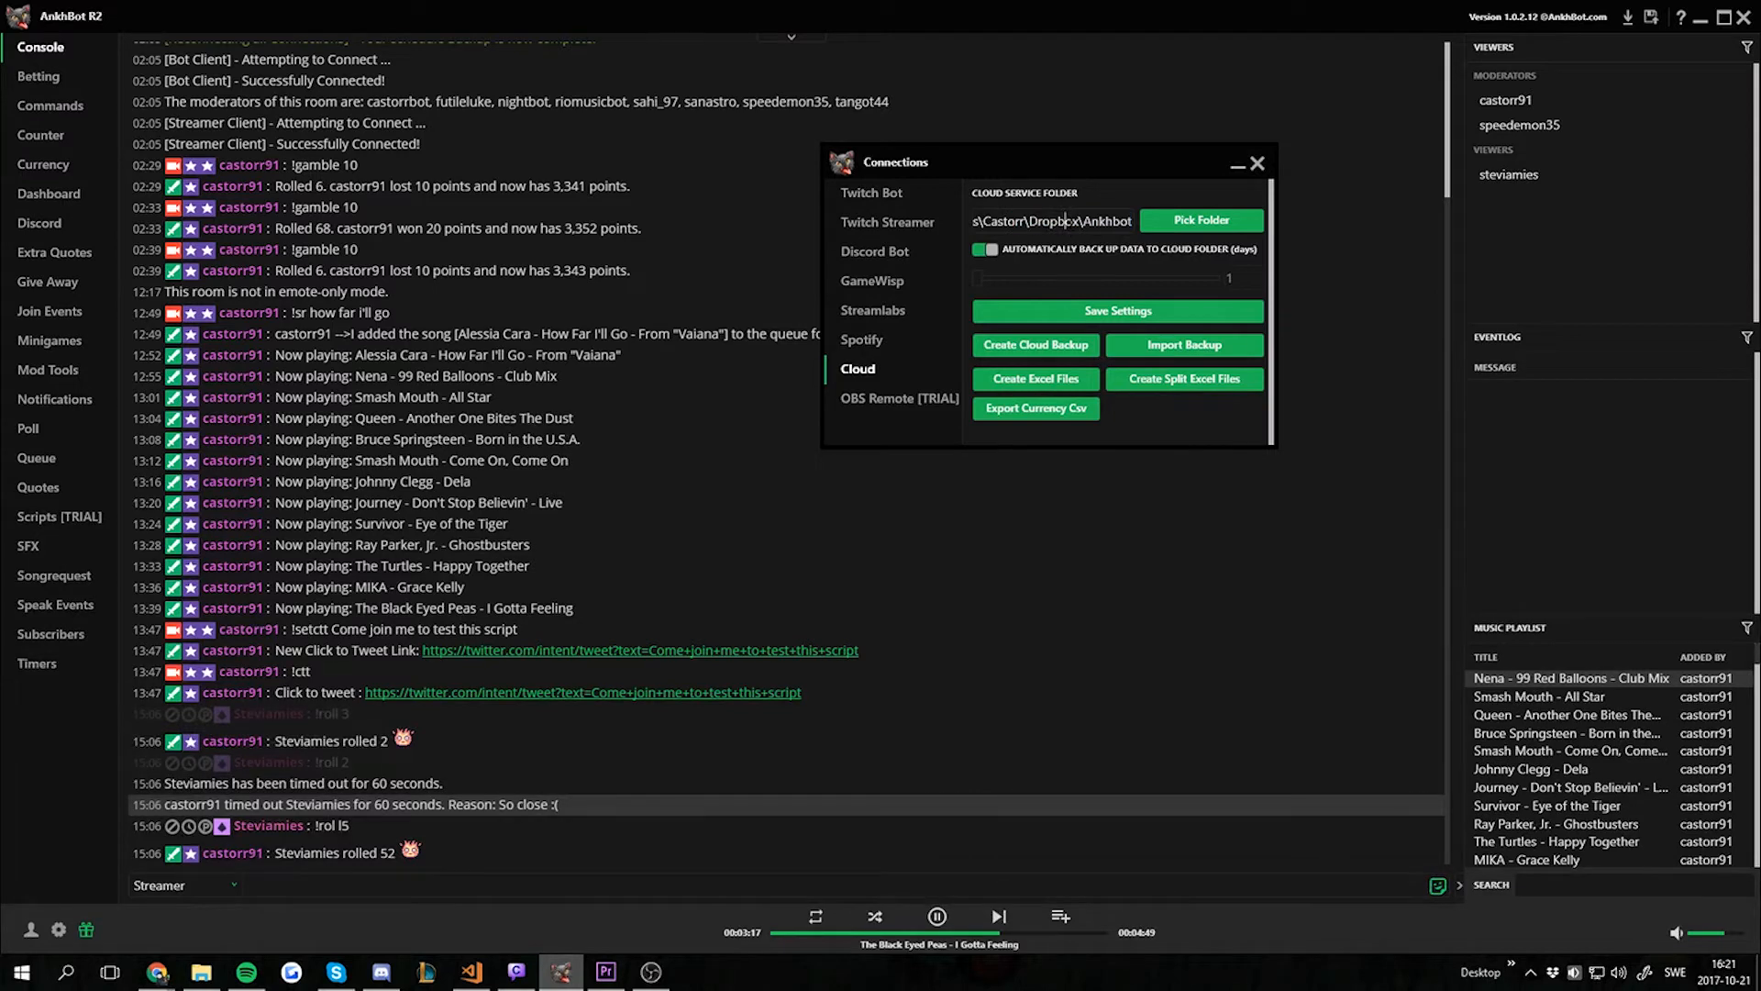
{"action": "mouse_move", "coordinate": [1051, 221]}
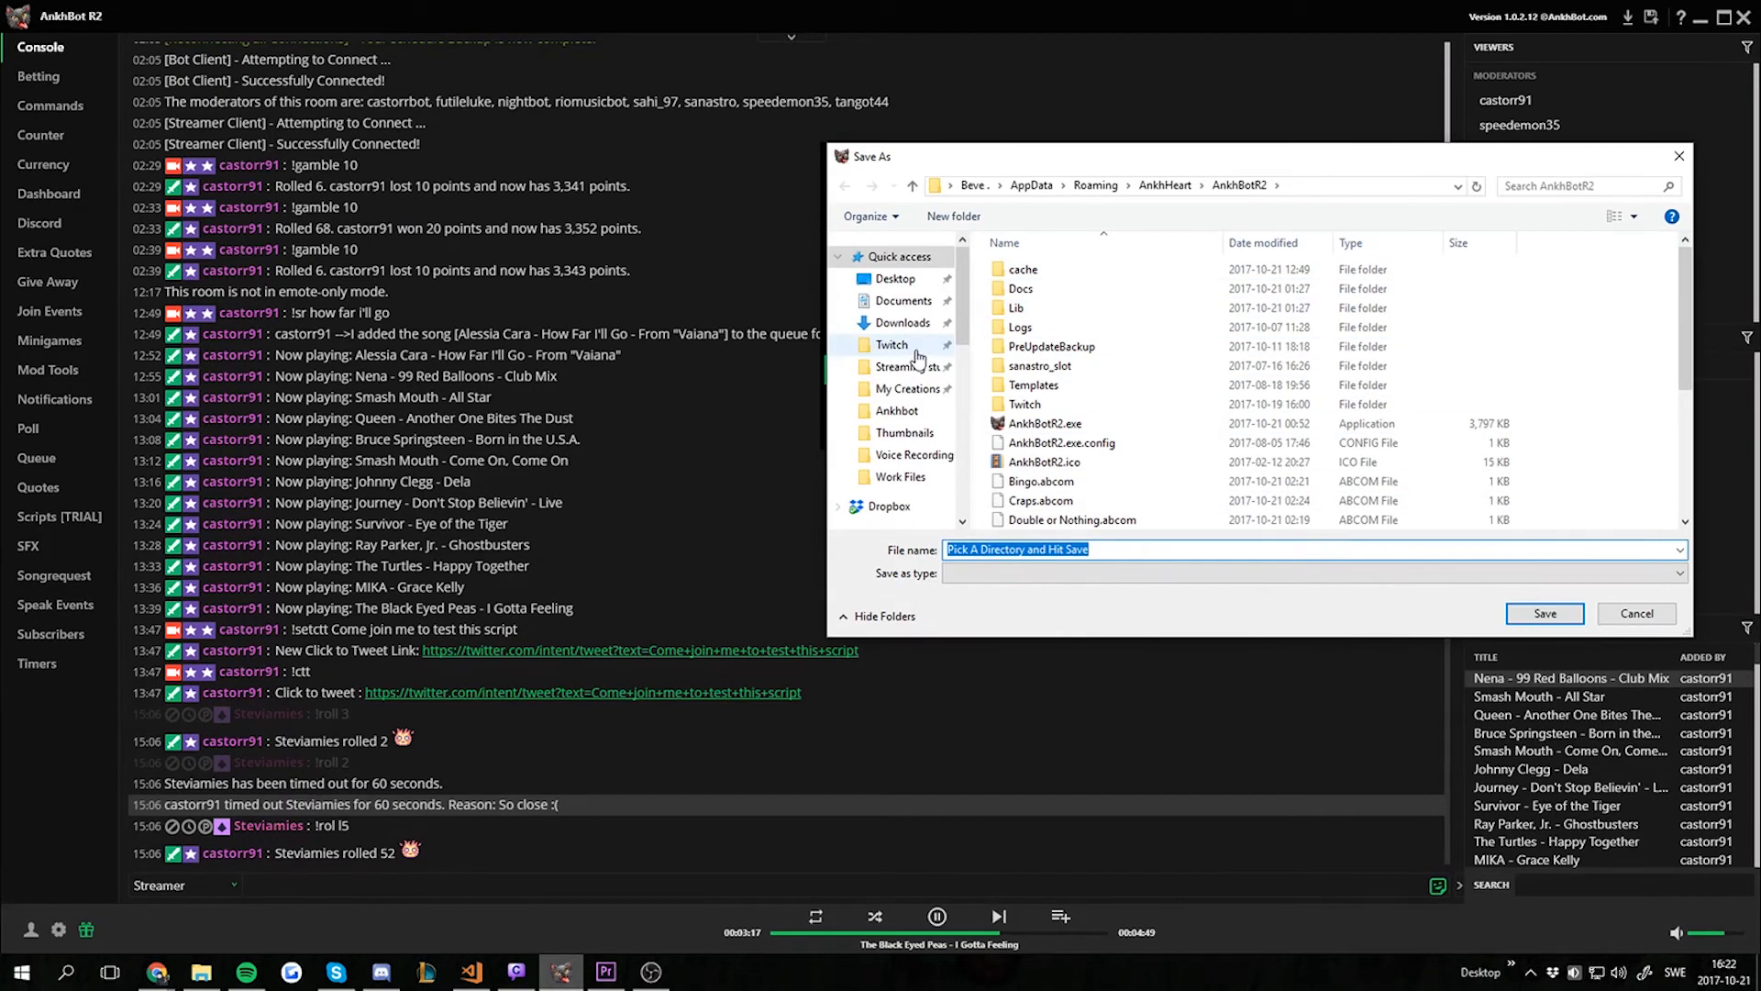
Step: Scroll the folder chooser's navigation pane down until Dropbox is visible
{"action": "scroll", "scroll_direction": "down", "scroll_amount": 3}
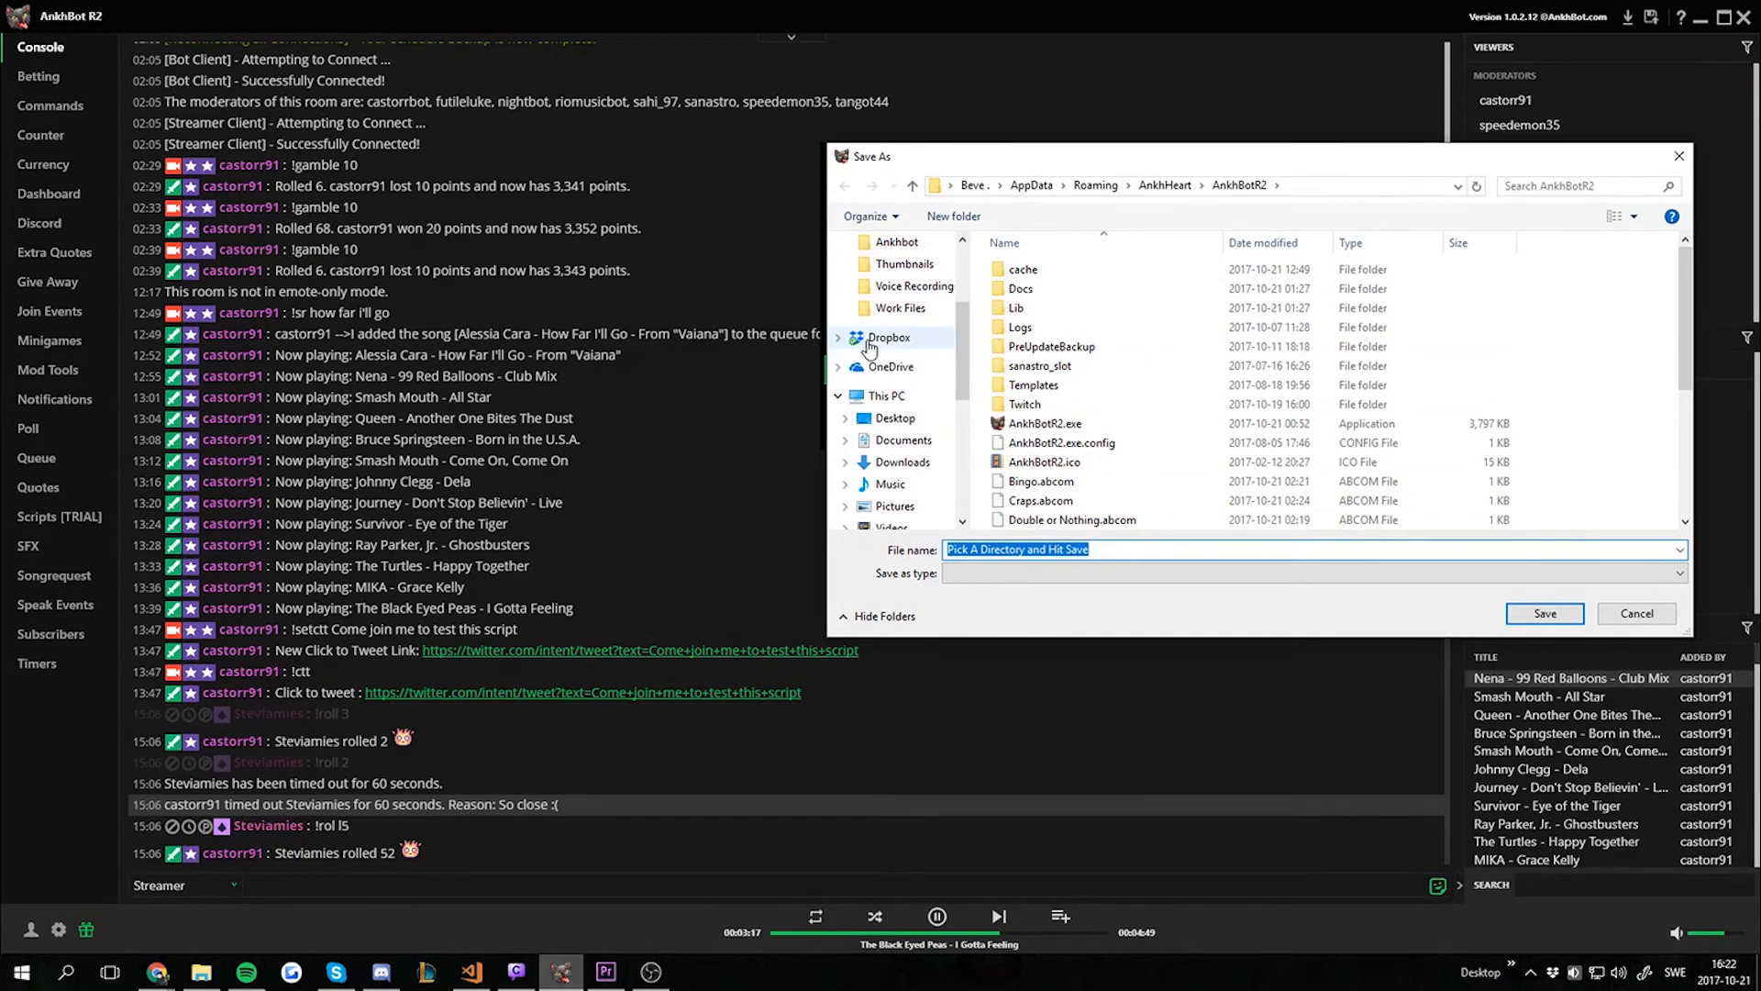